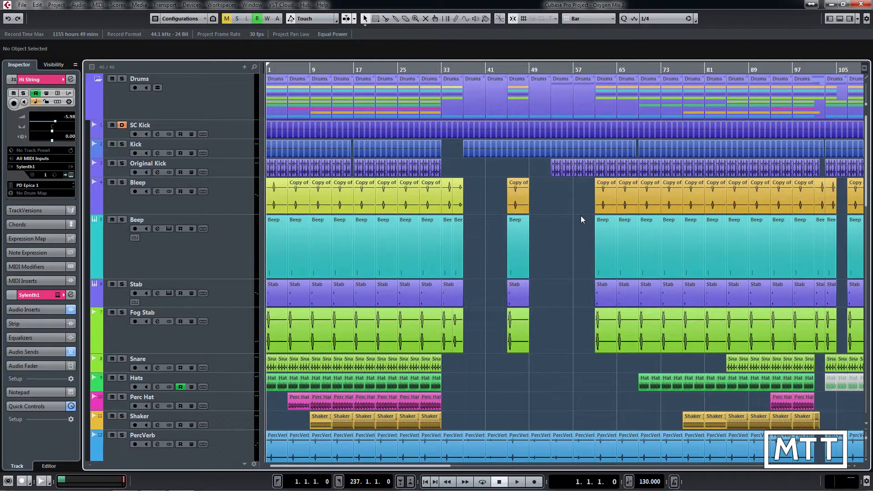
mouse_move(586, 217)
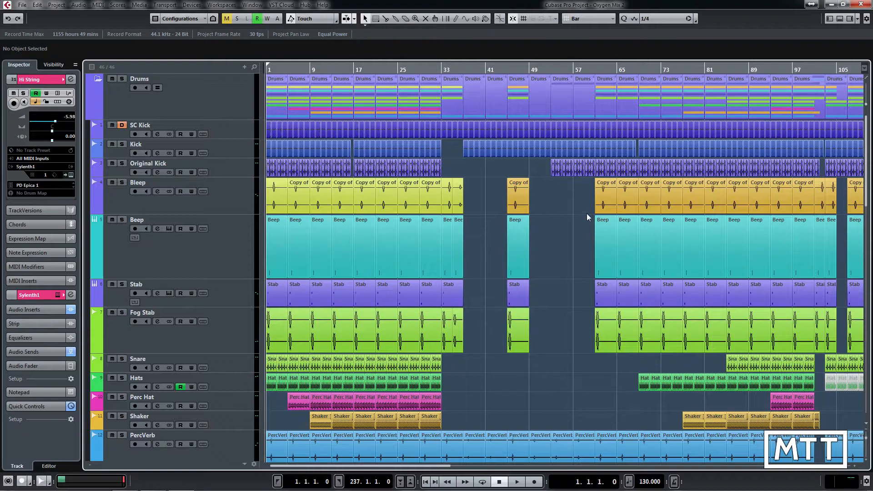
mouse_move(573, 217)
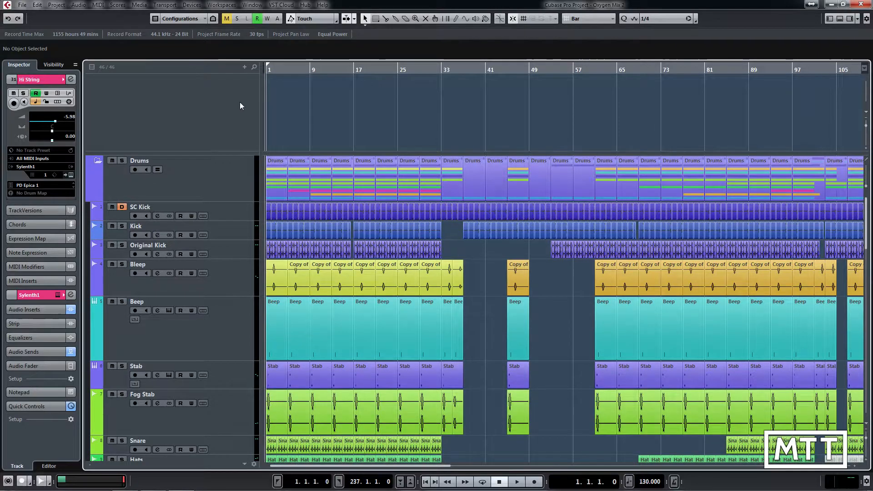
mouse_move(228, 115)
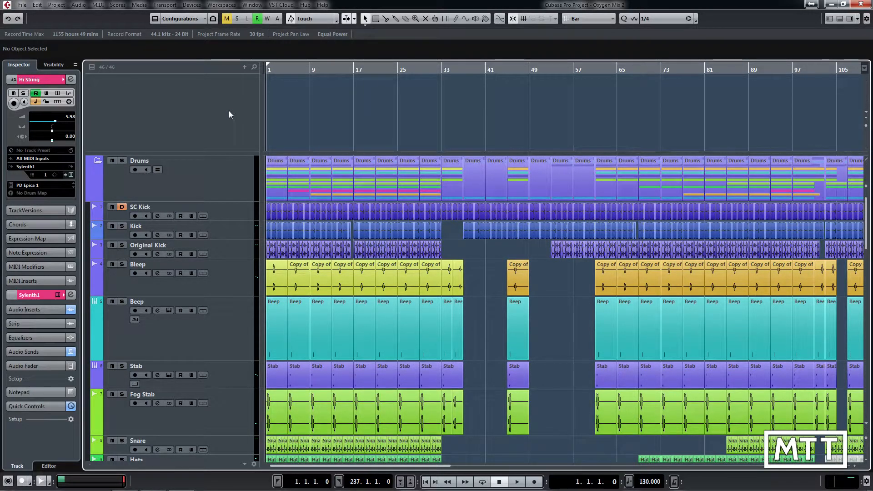
- Divide the track list into an empty upper zone and scroll the lower arrangement tracks
right_click(229, 115)
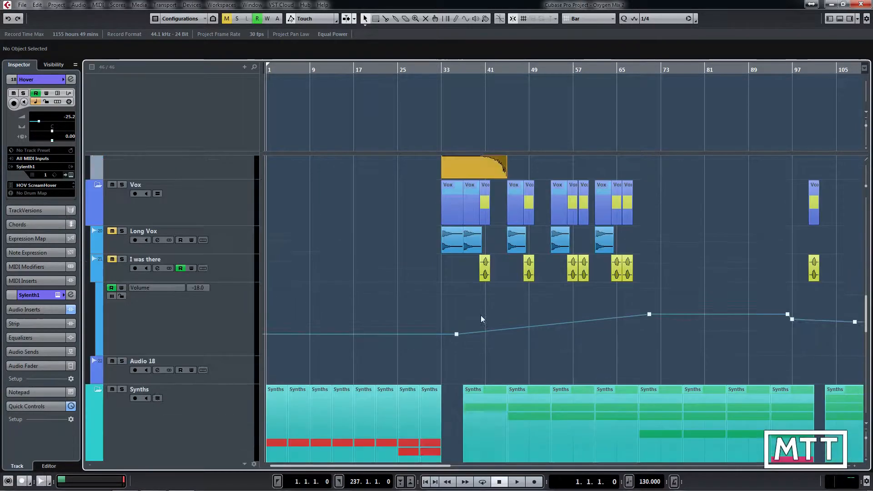
scroll(up, 3)
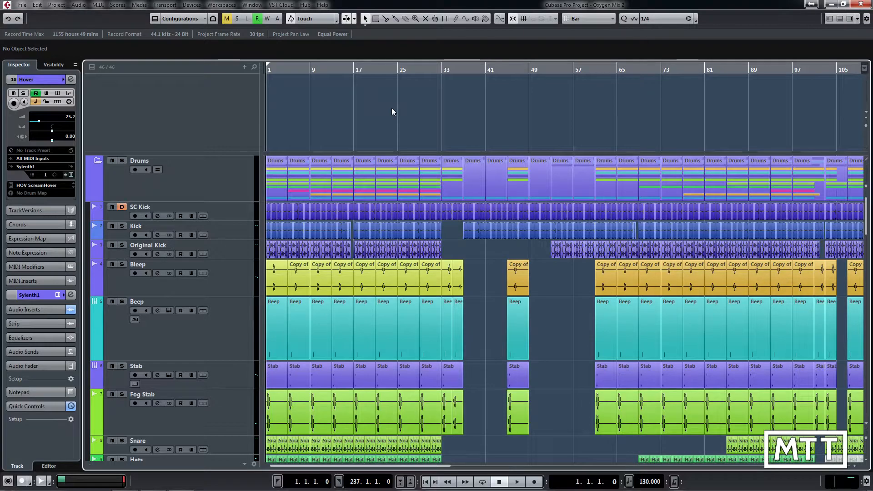
mouse_move(367, 125)
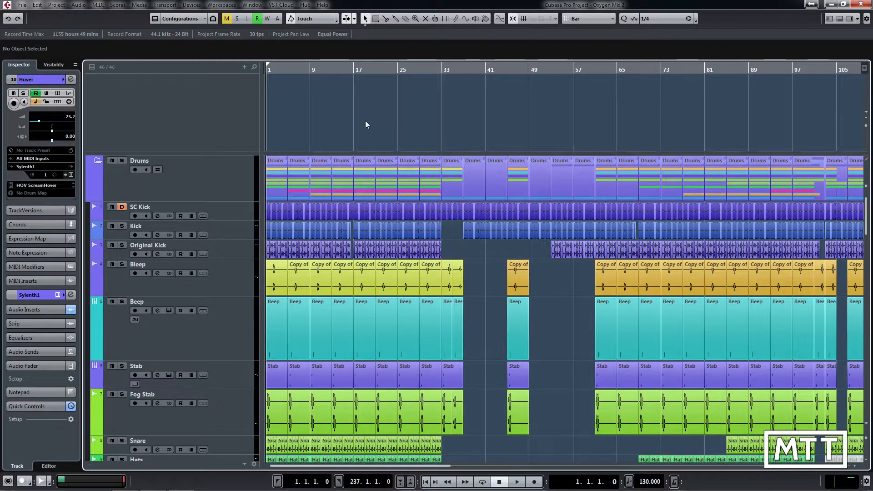
- Move the Drums folder into the upper zone and scroll the lower zone down to the Bass, FX and Hover tracks
click(140, 160)
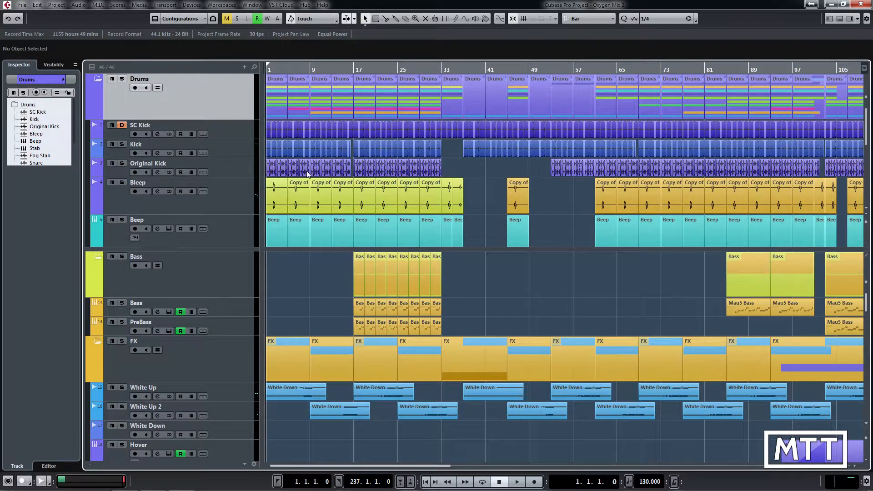
scroll(down, 3)
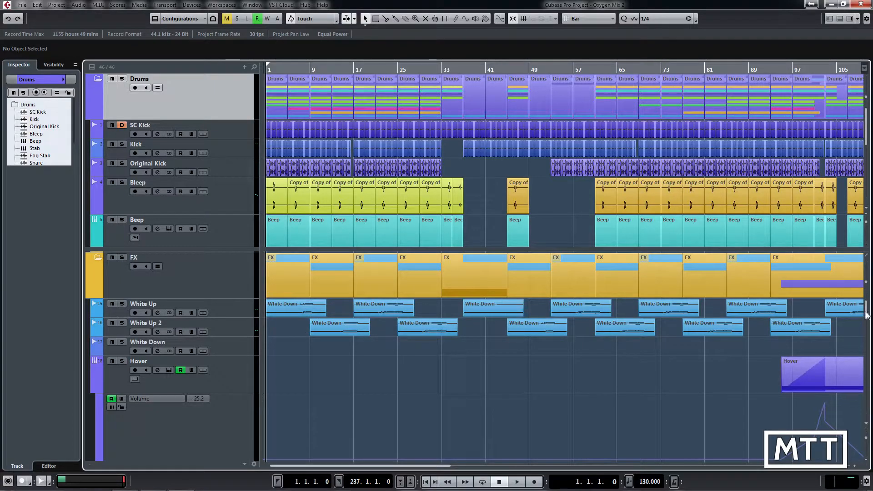
scroll(down, 3)
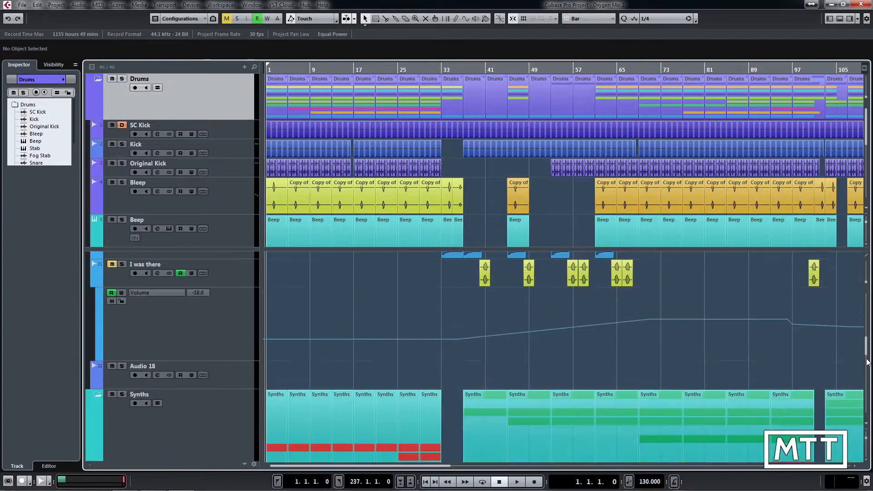
scroll(down, 3)
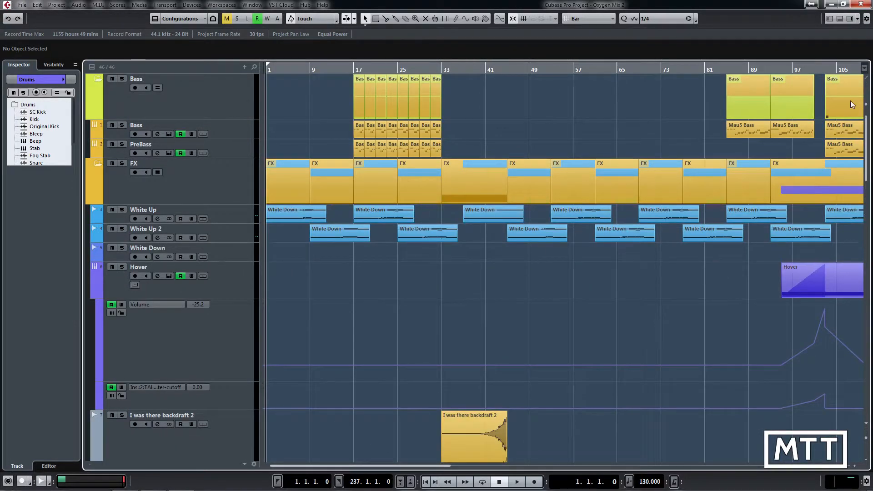
mouse_move(283, 136)
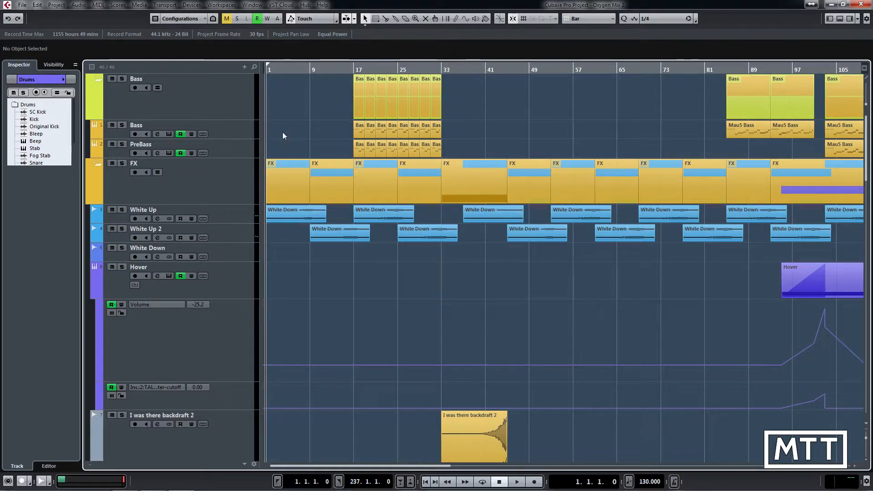
mouse_move(866, 80)
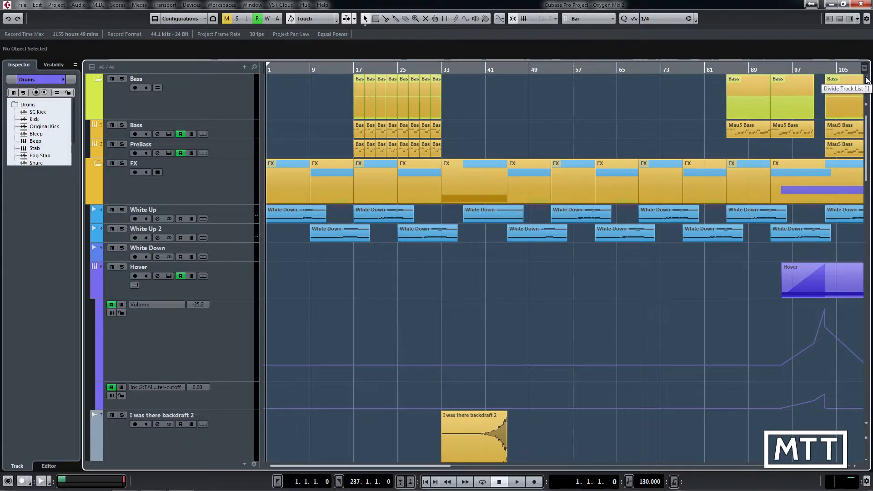
click(96, 79)
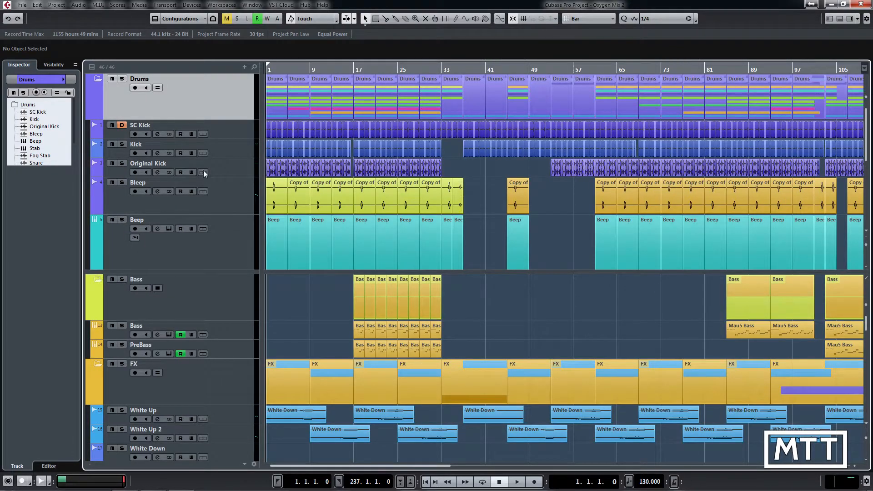
scroll(down, 3)
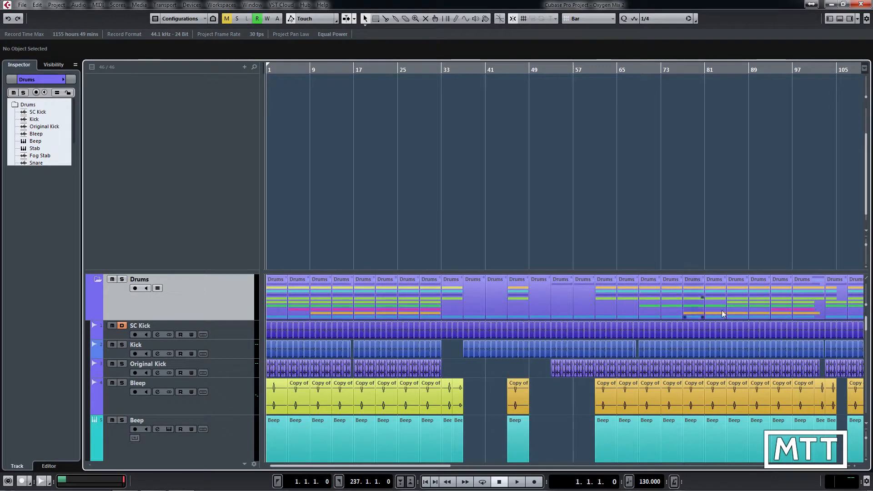
scroll(down, 3)
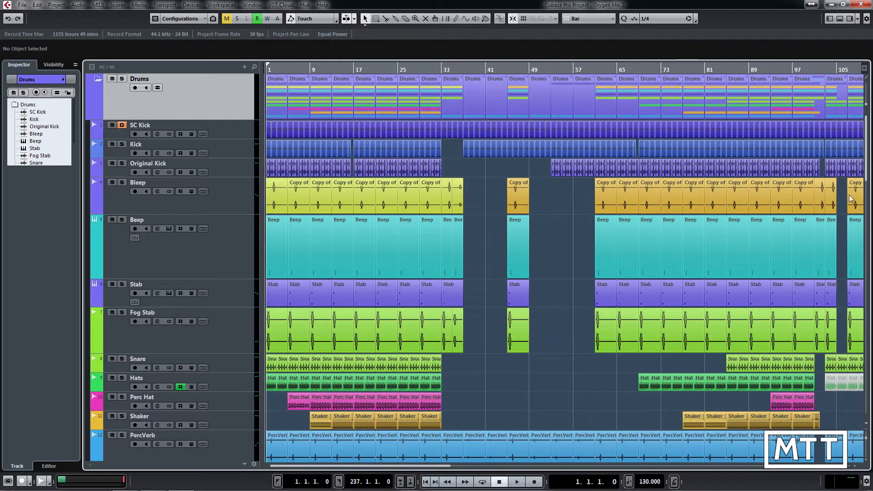
scroll(down, 3)
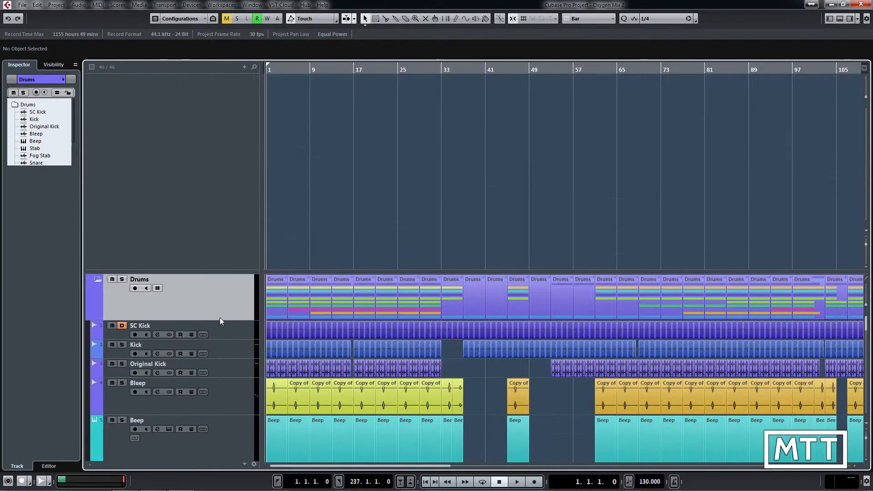
scroll(down, 3)
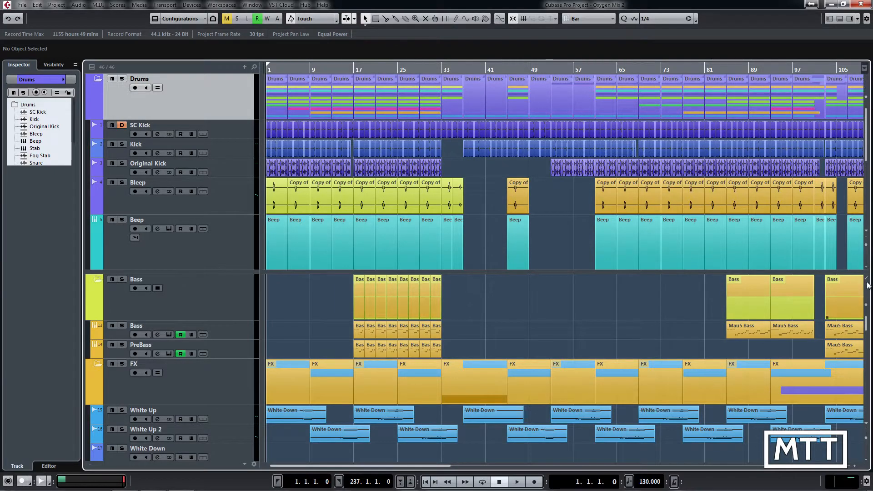
scroll(down, 3)
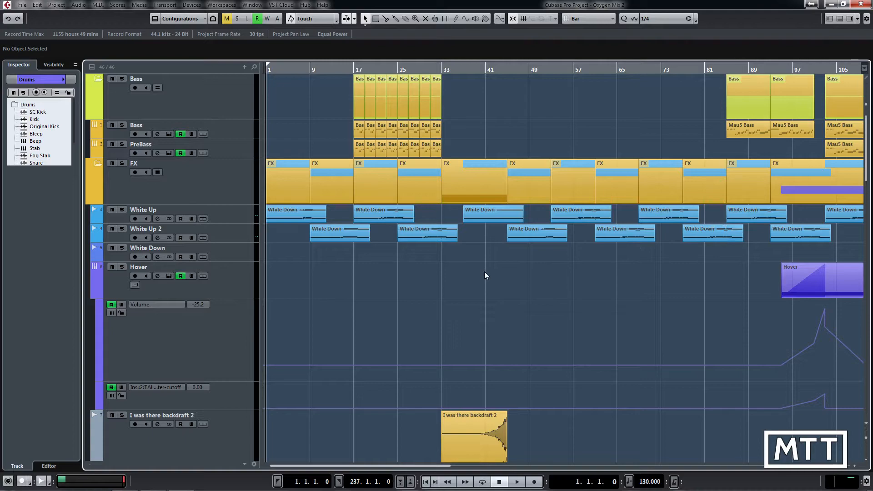
mouse_move(538, 231)
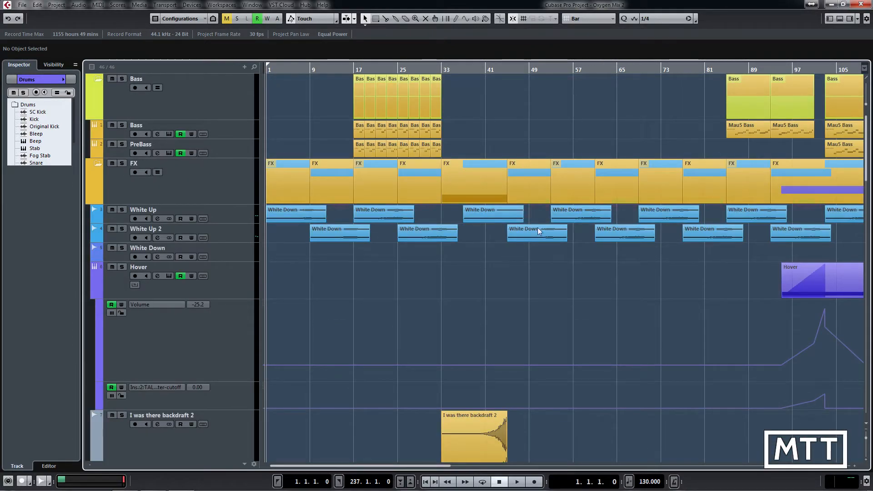
mouse_move(867, 78)
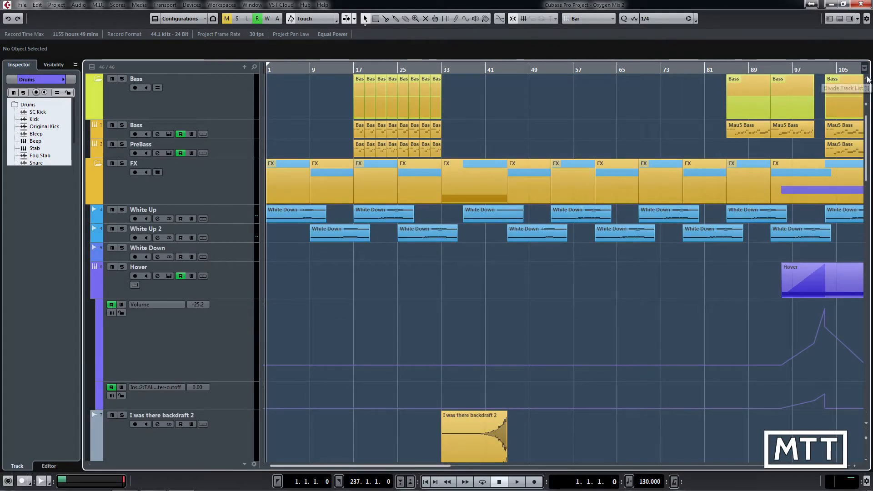
- Re-enable Divide Track List so the Drums folder stays pinned above Bass, FX and White tracks
click(99, 78)
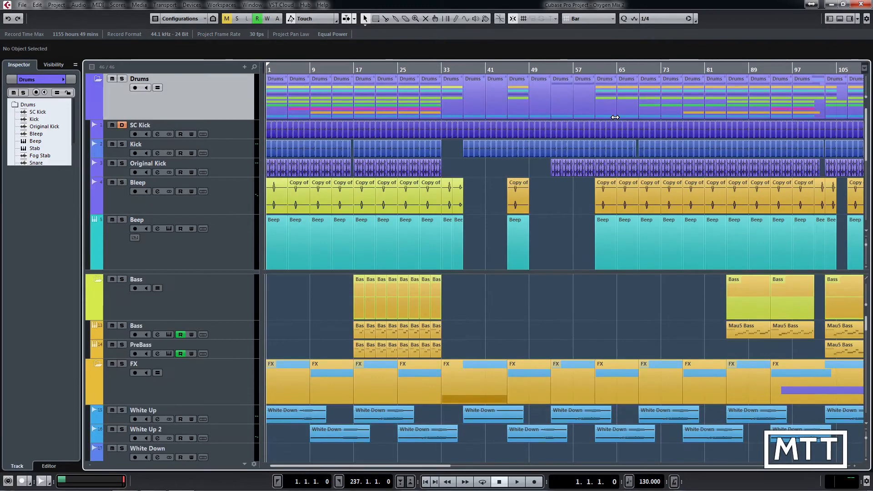
mouse_move(515, 141)
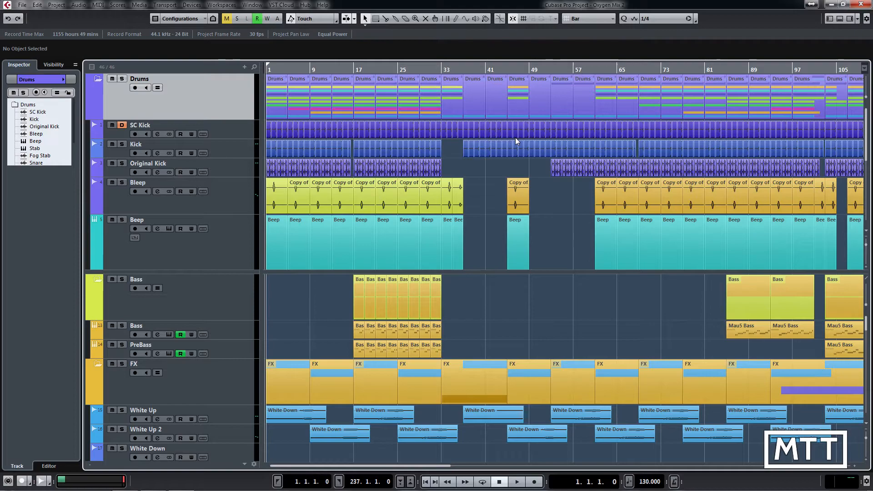
mouse_move(560, 176)
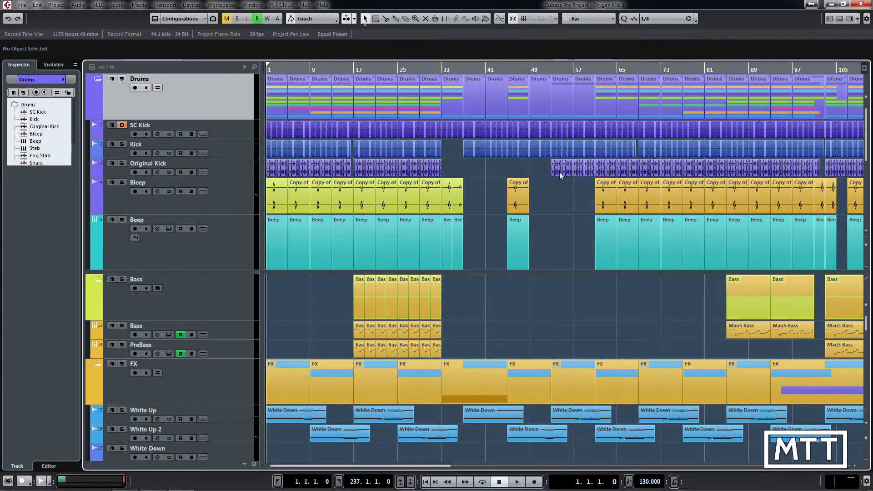
mouse_move(869, 281)
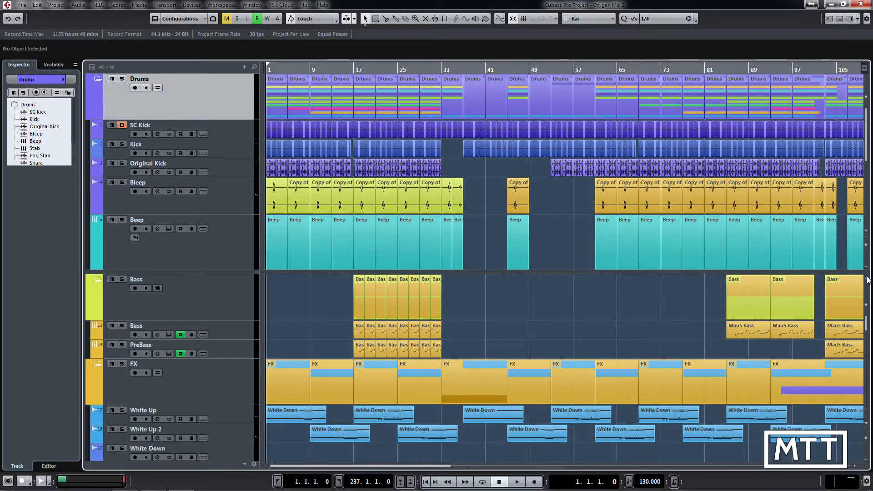
scroll(down, 3)
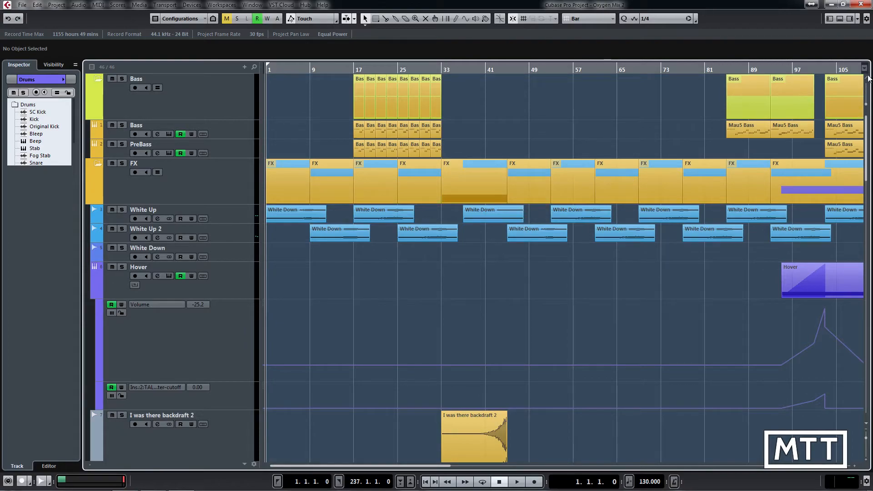
click(98, 78)
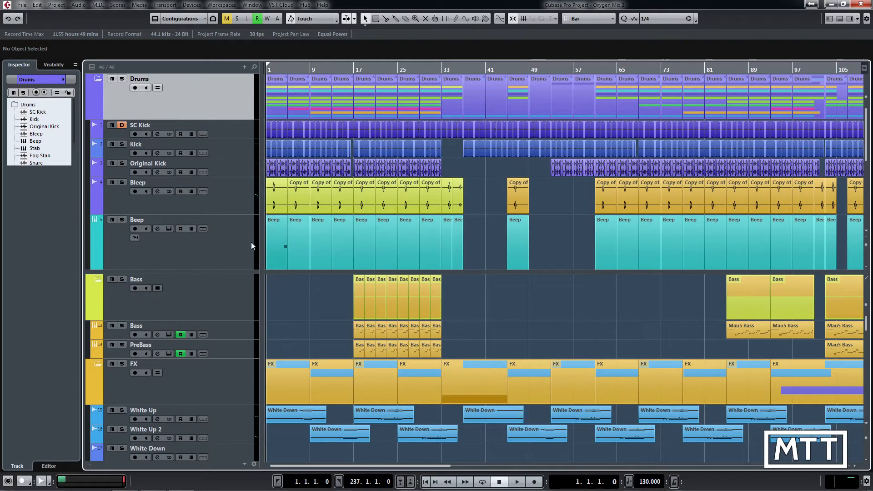